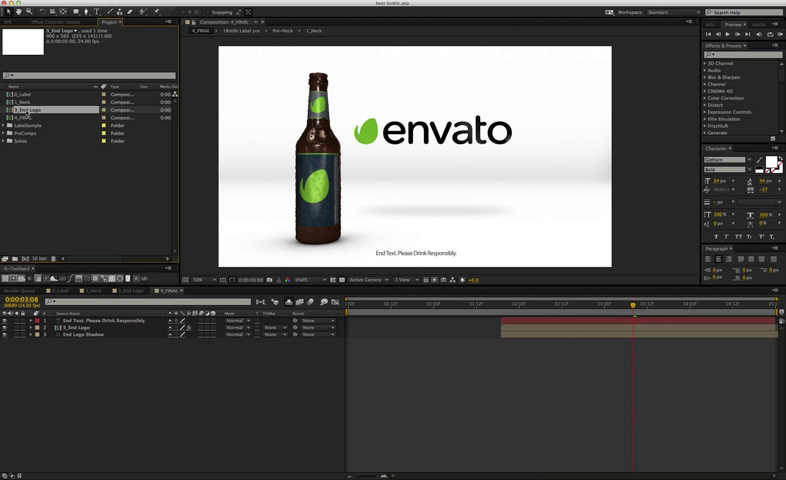
# Bring up the label precomp in the Composition viewer.
pyautogui.click(24, 102)
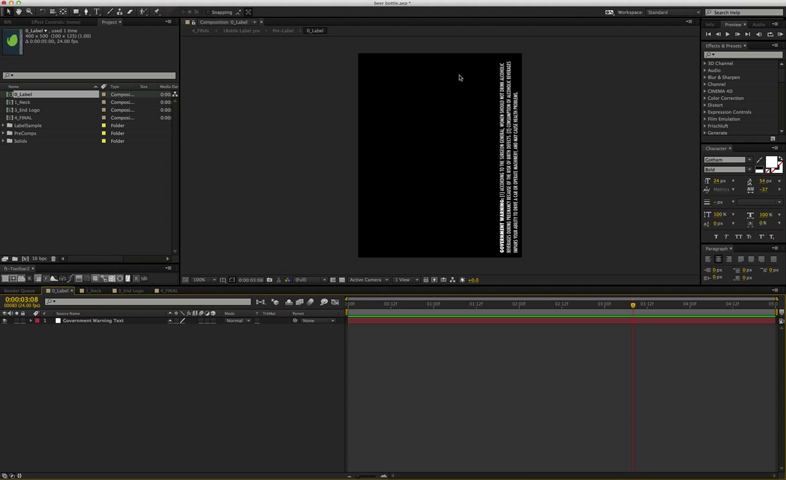
pyautogui.moveTo(440, 210)
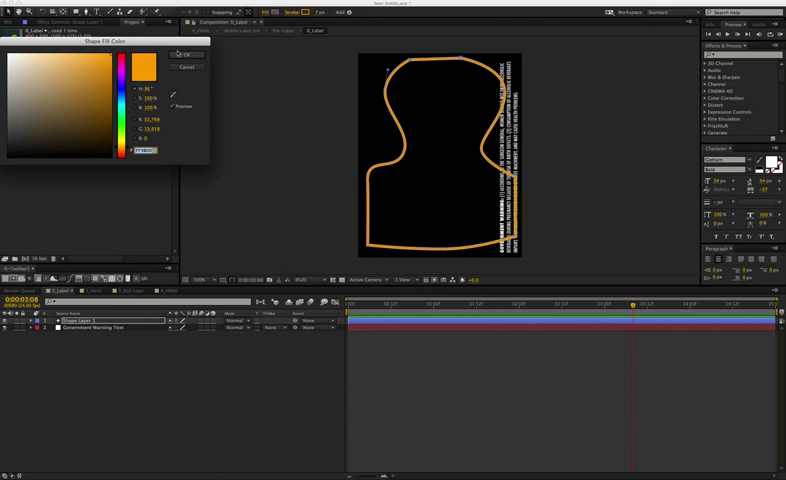
# Confirm orange as the stroke colour of the drawn label outline.
pyautogui.click(196, 54)
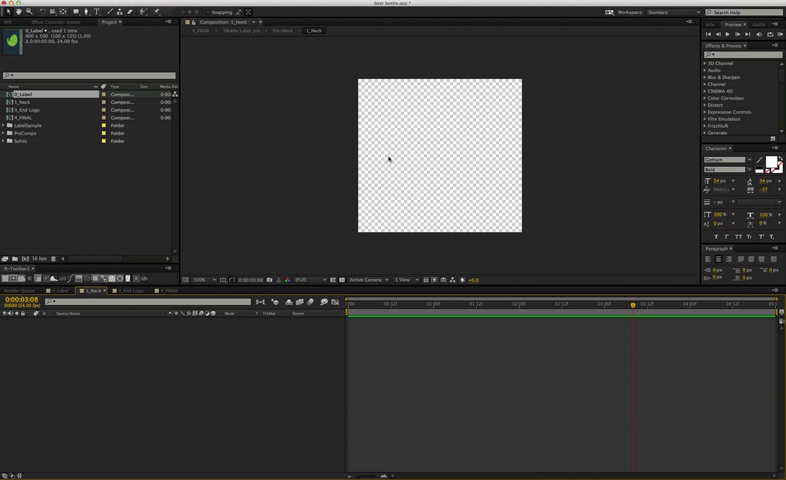
pyautogui.moveTo(74, 352)
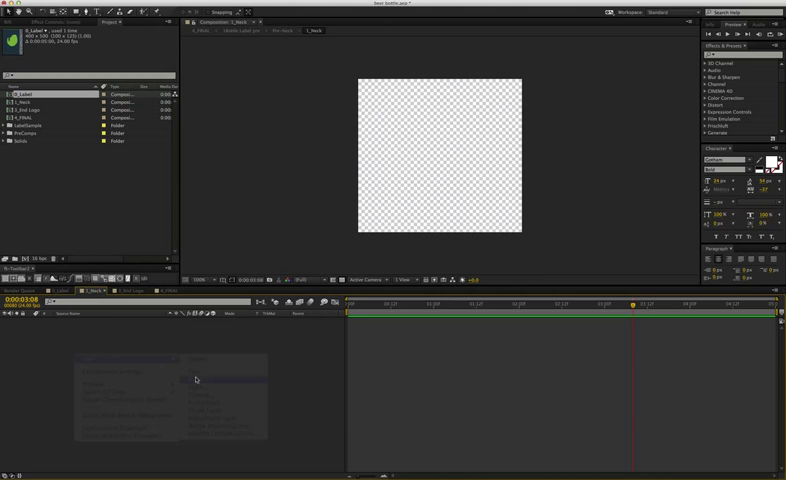
# Create a text layer reading "BEER" on the orange label.
pyautogui.click(198, 380)
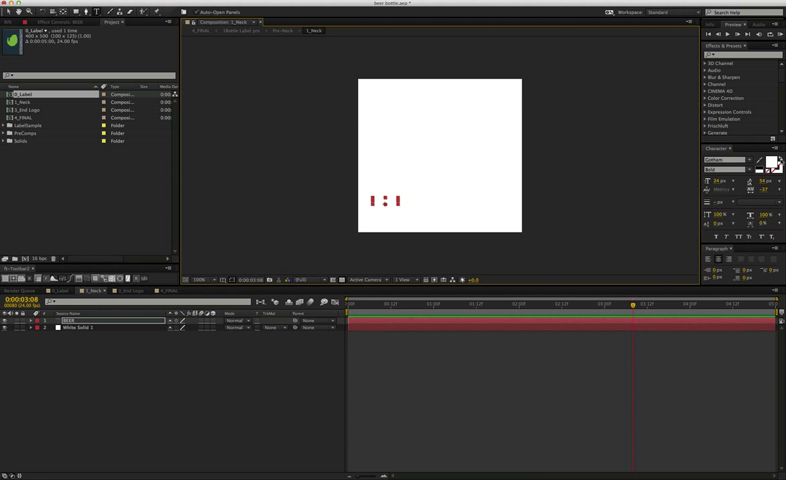
pyautogui.write('BEER')
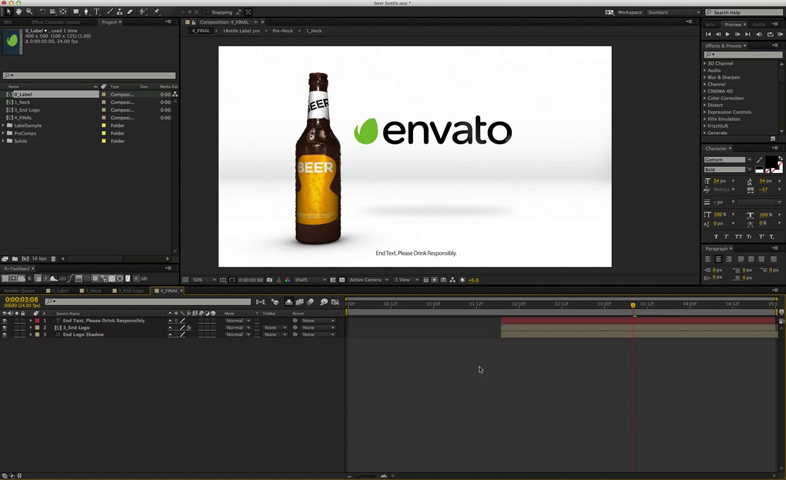
pyautogui.moveTo(356, 236)
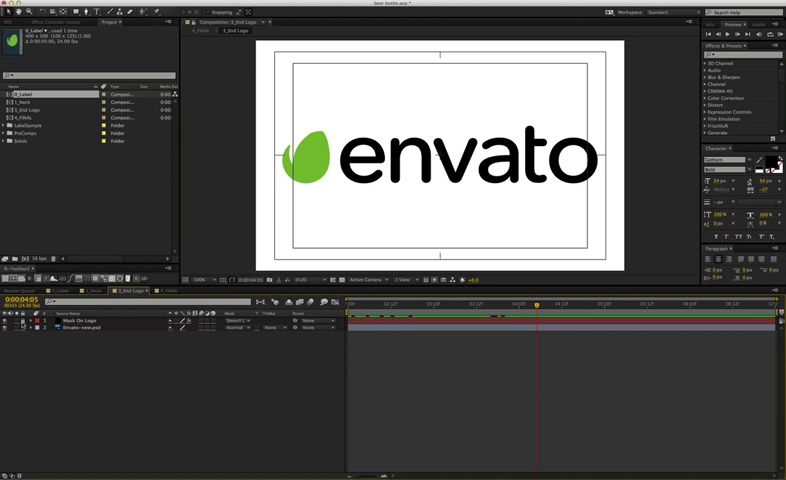
pyautogui.click(80, 328)
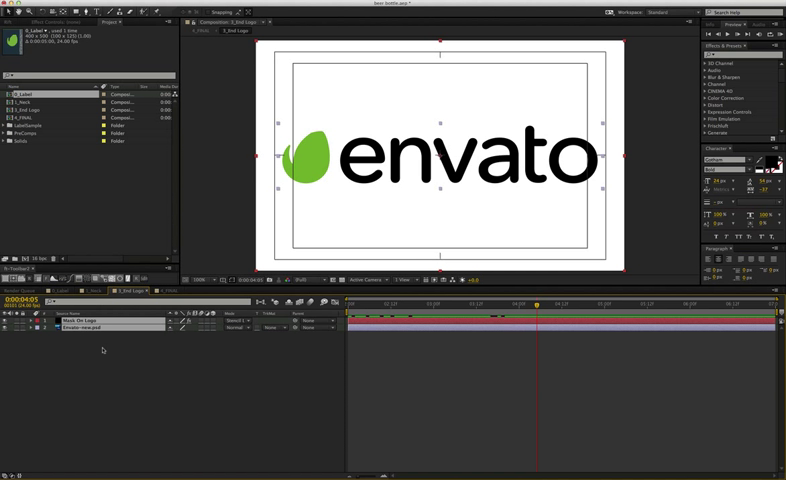
pyautogui.moveTo(292, 400)
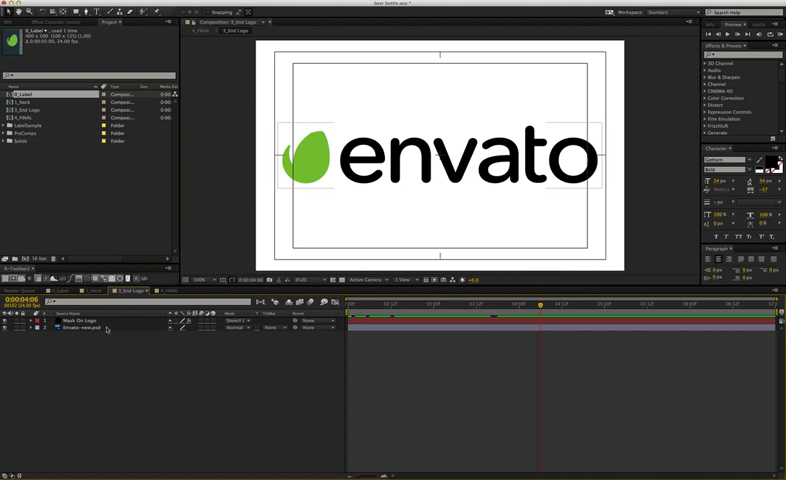
pyautogui.click(80, 328)
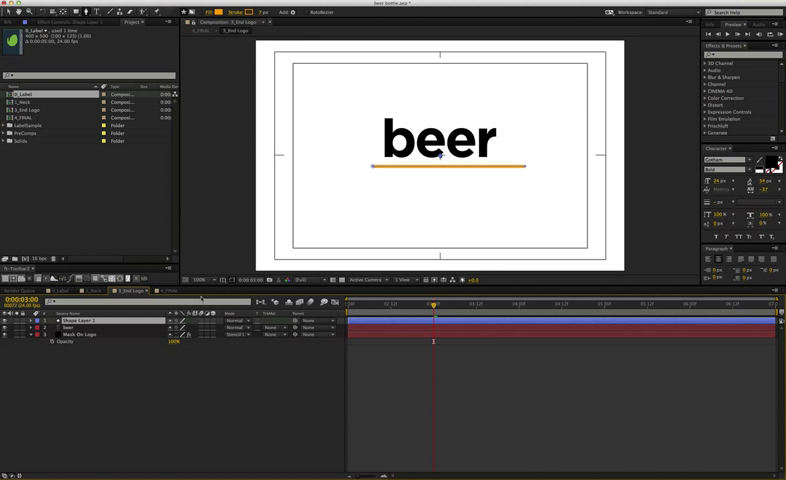
# Keyframe the underline shape's Trim Paths End so the orange line draws on.
pyautogui.click(8, 318)
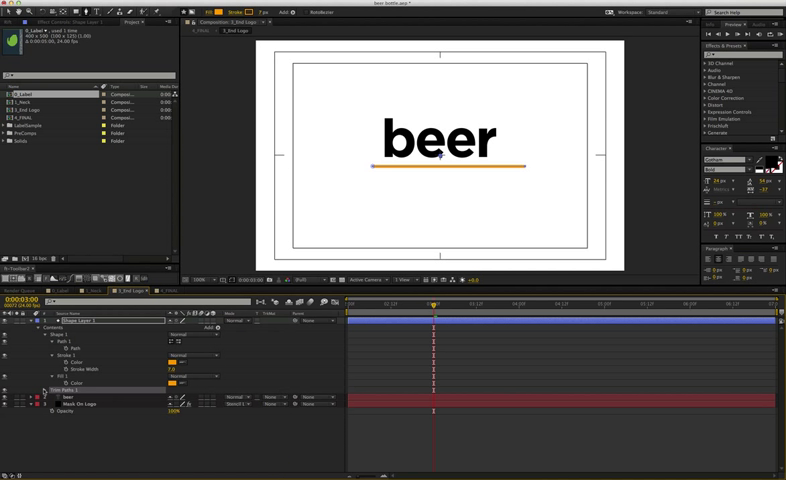
pyautogui.click(44, 390)
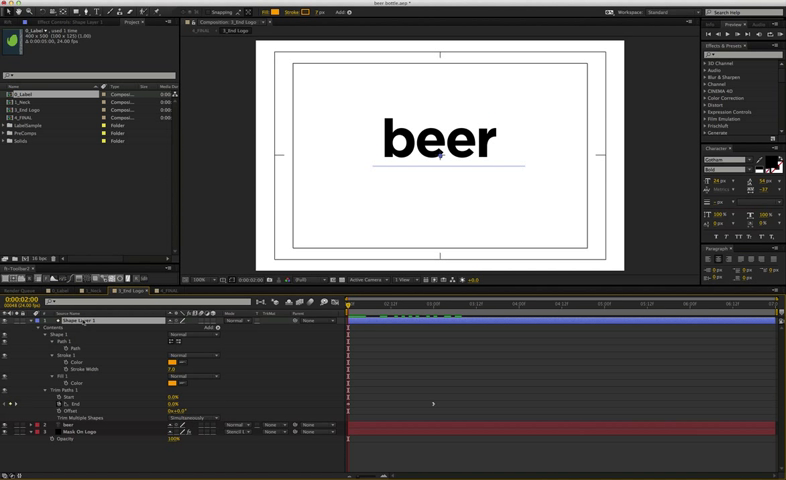
pyautogui.click(8, 320)
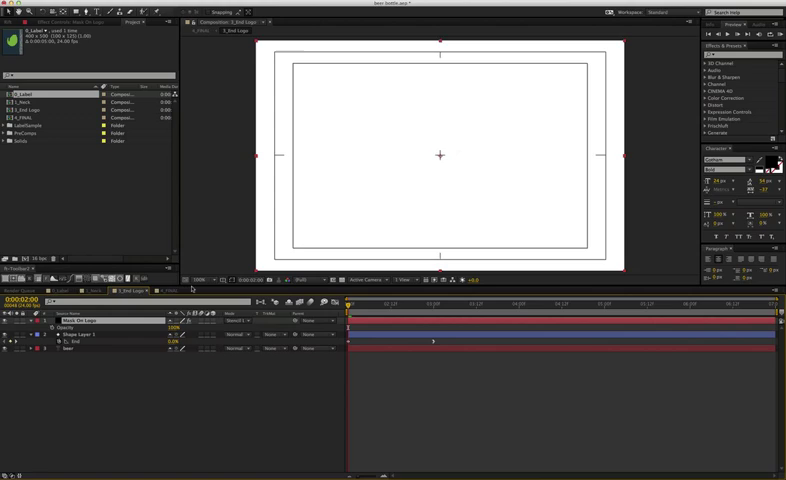
# Play back and scrub the timeline to review the beer logo and tagline reveal.
pyautogui.click(436, 304)
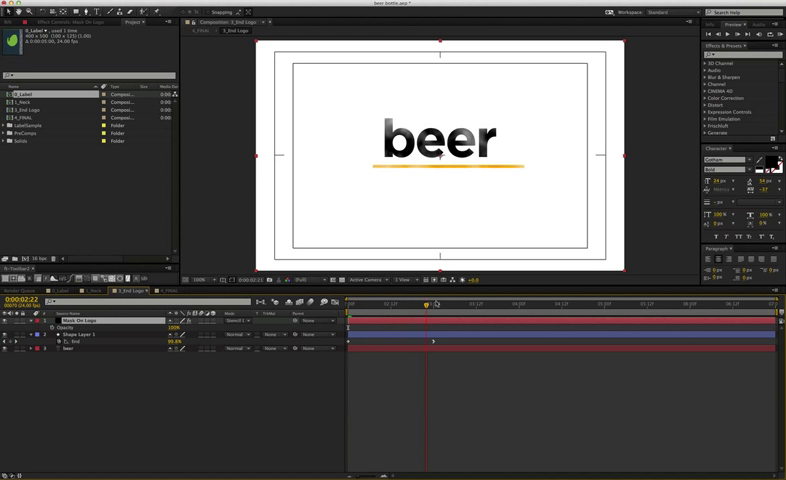
pyautogui.click(448, 304)
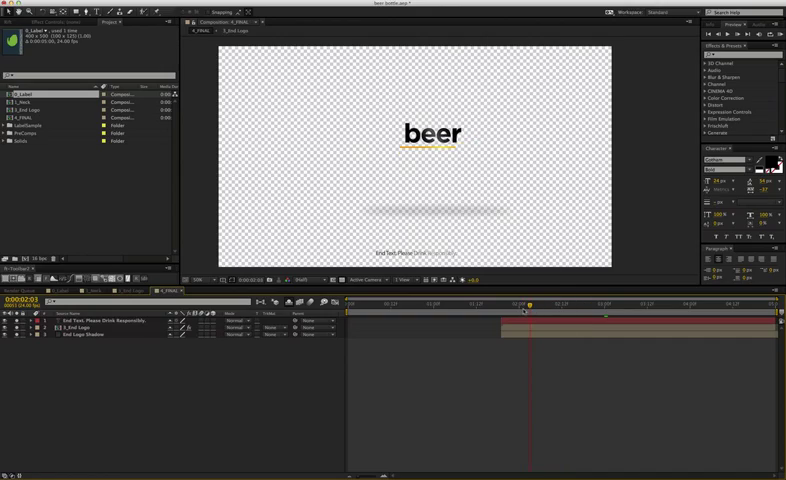
pyautogui.moveTo(524, 310); pyautogui.dragTo(508, 310)
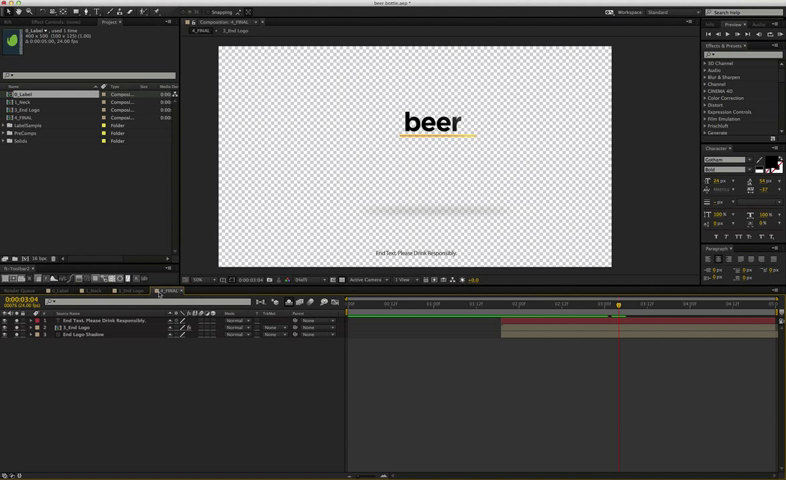
# Jump to the first frame, then to the frame where logo and tagline are fully shown.
pyautogui.click(116, 320)
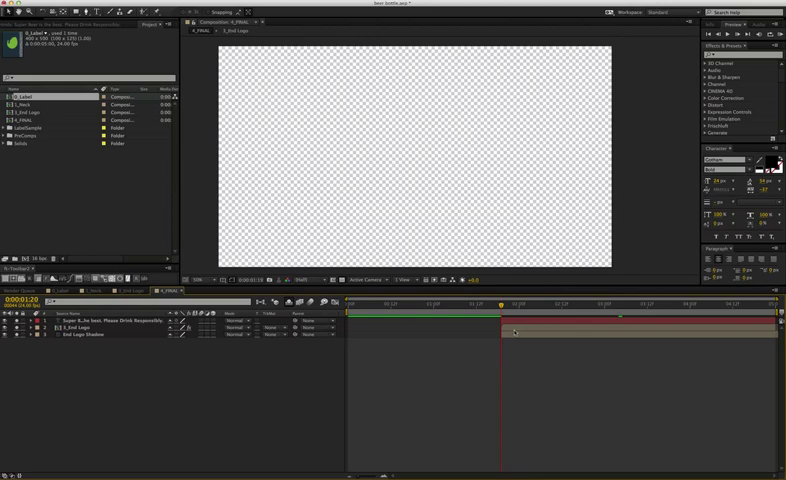
pyautogui.click(684, 304)
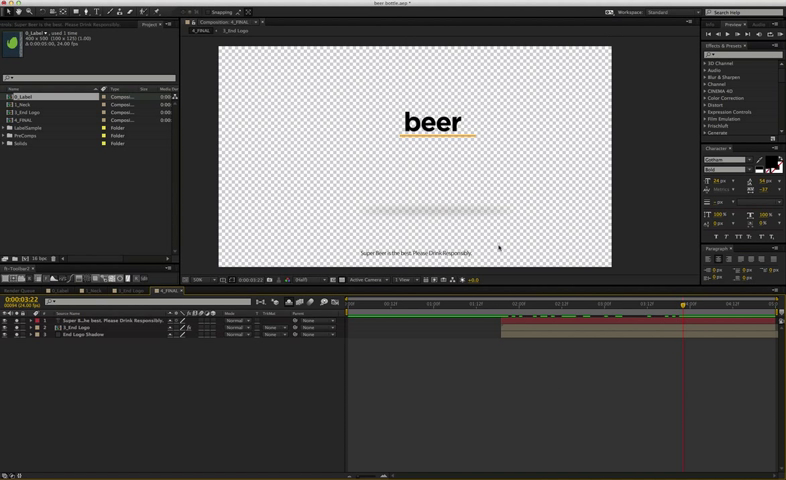
pyautogui.moveTo(438, 304)
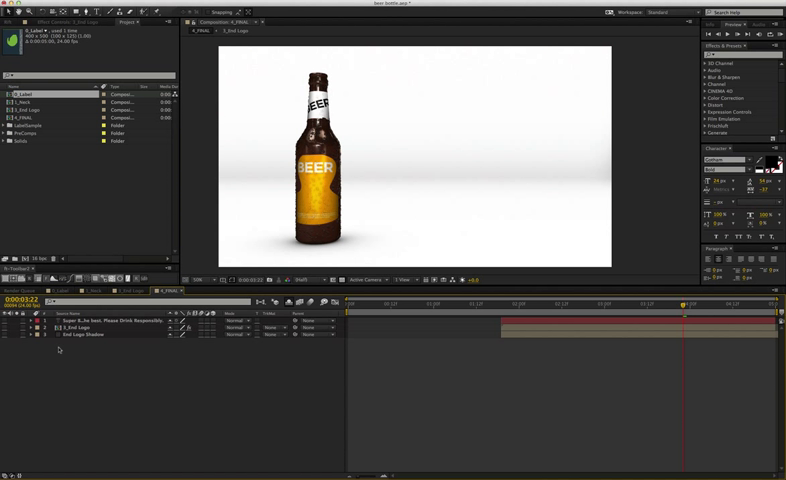
pyautogui.moveTo(472, 384)
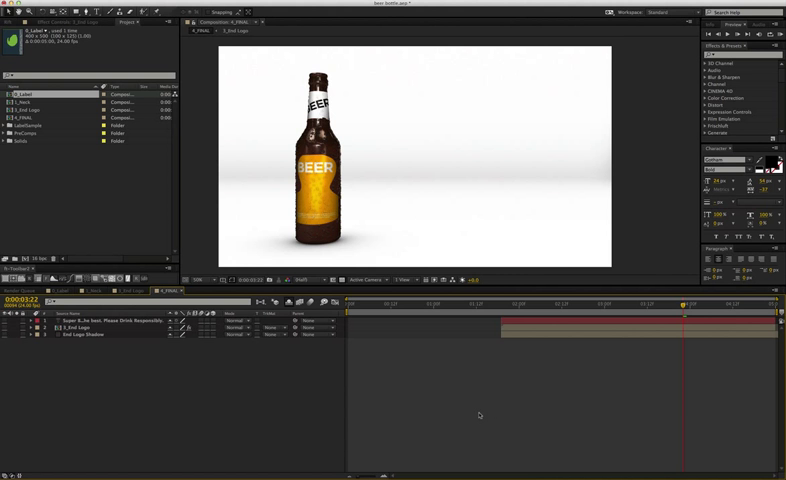
pyautogui.moveTo(468, 312)
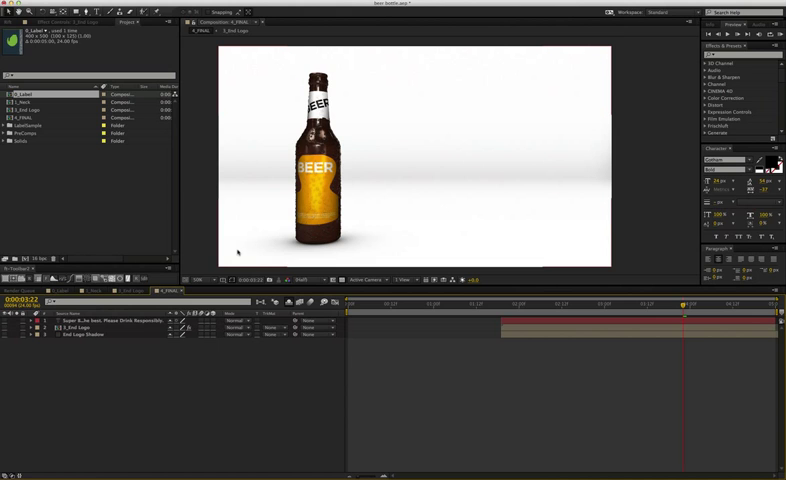
pyautogui.moveTo(288, 304)
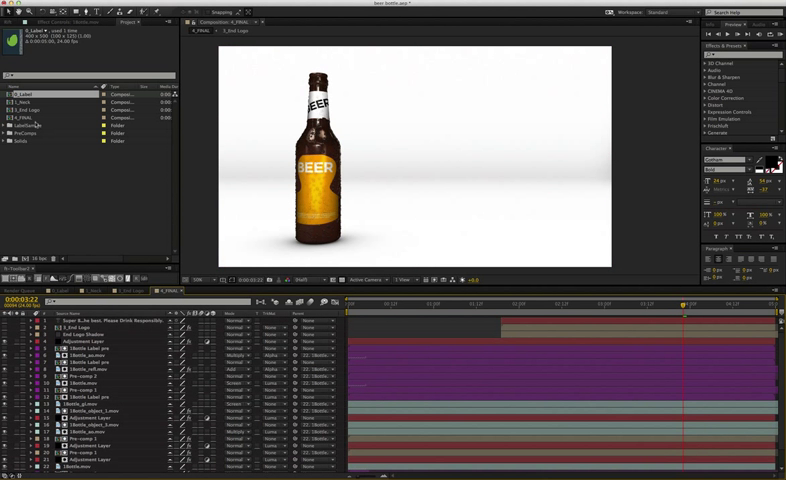
# Expand the nested asset folders and load the bottle silhouette matte composition.
pyautogui.click(8, 132)
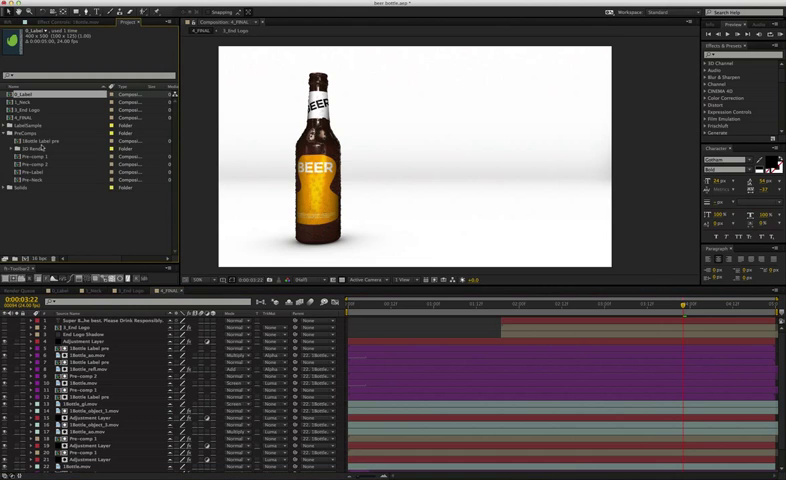
pyautogui.click(56, 156)
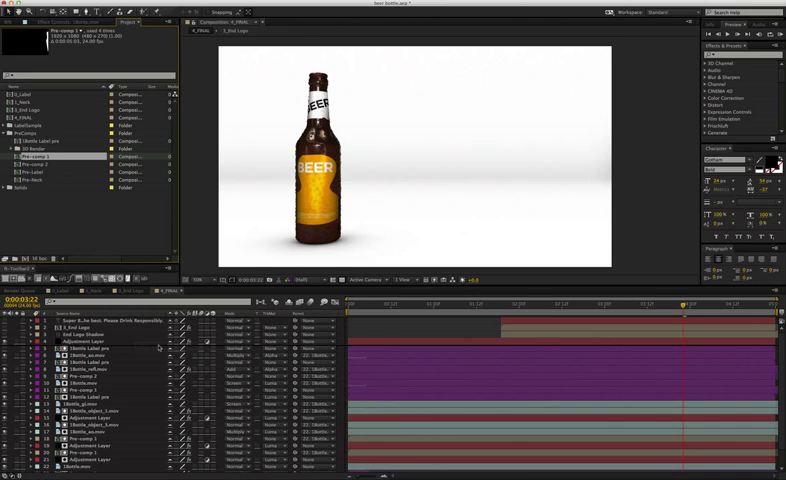
pyautogui.click(80, 348)
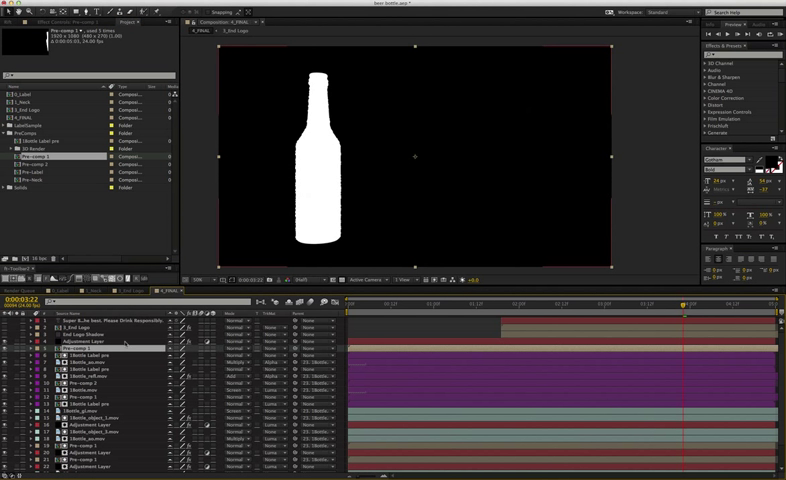
# Place the bottle mockup comp beside the beer wordmark in the final scene.
pyautogui.click(264, 348)
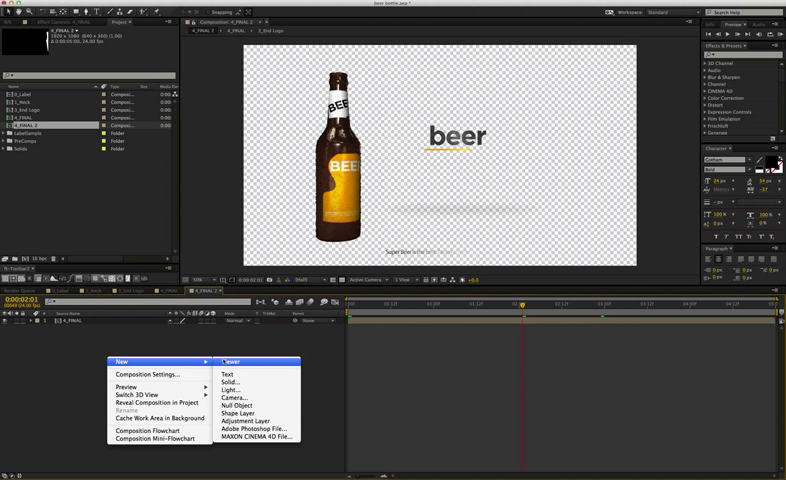
# Create a new full-frame red solid via Solid Settings.
pyautogui.click(228, 376)
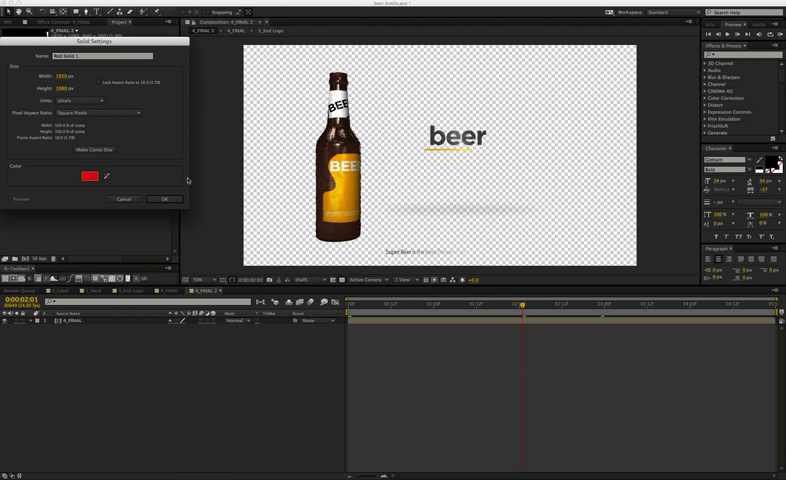
pyautogui.click(164, 200)
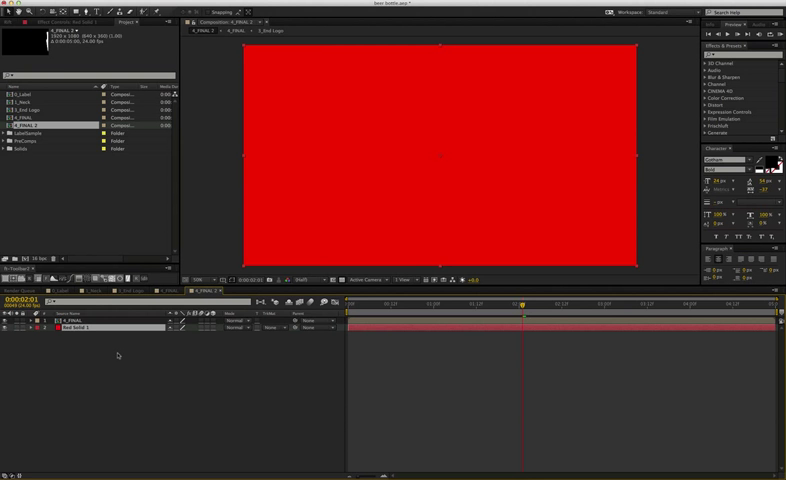